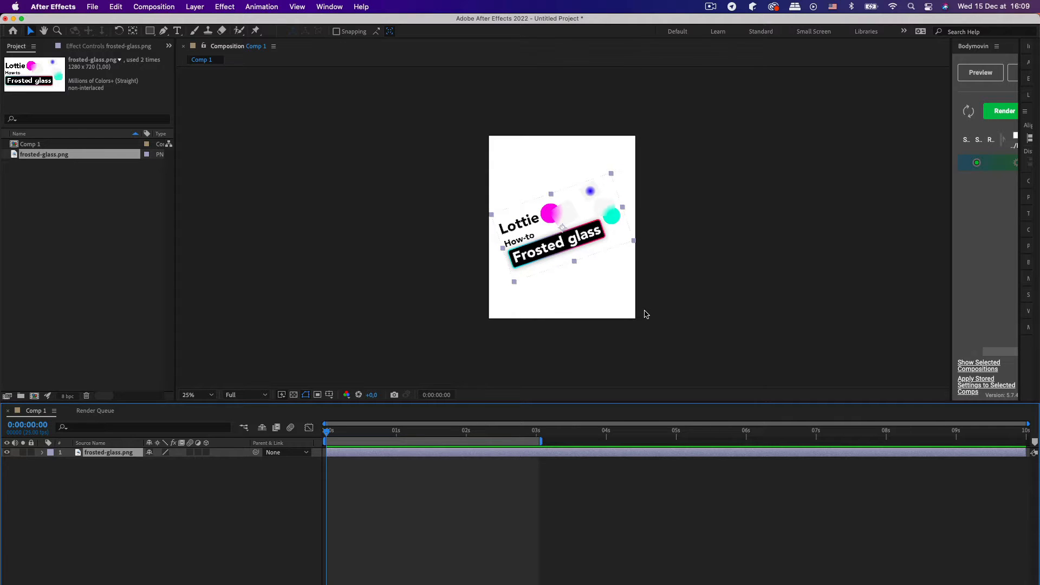
{"action": "mouse_move", "coordinate": [855, 324]}
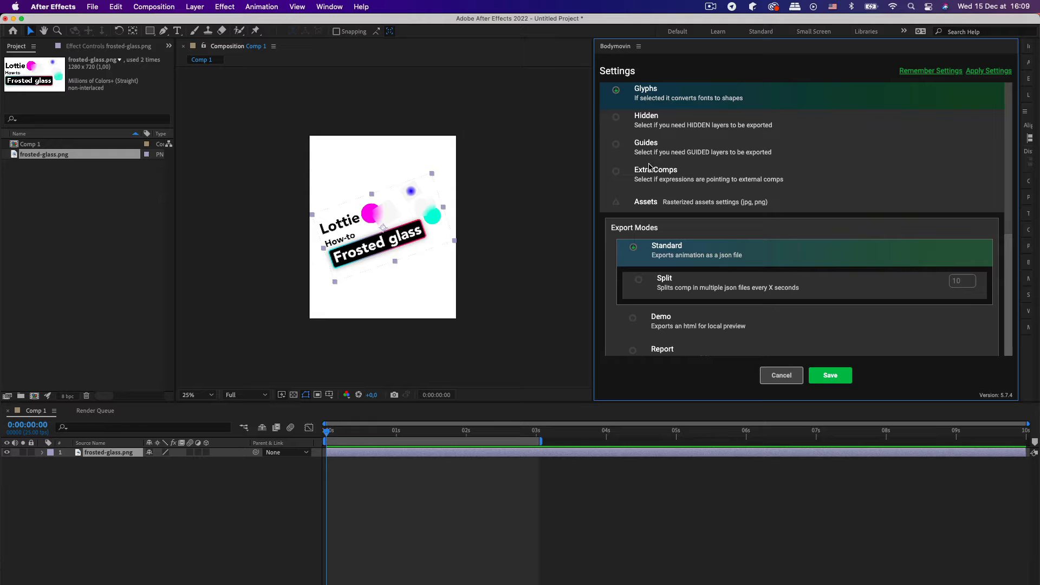
- Save Bodymovin's asset settings and render Comp 1 to data.json on the Desktop
{"action": "left_click", "coordinate": [616, 201]}
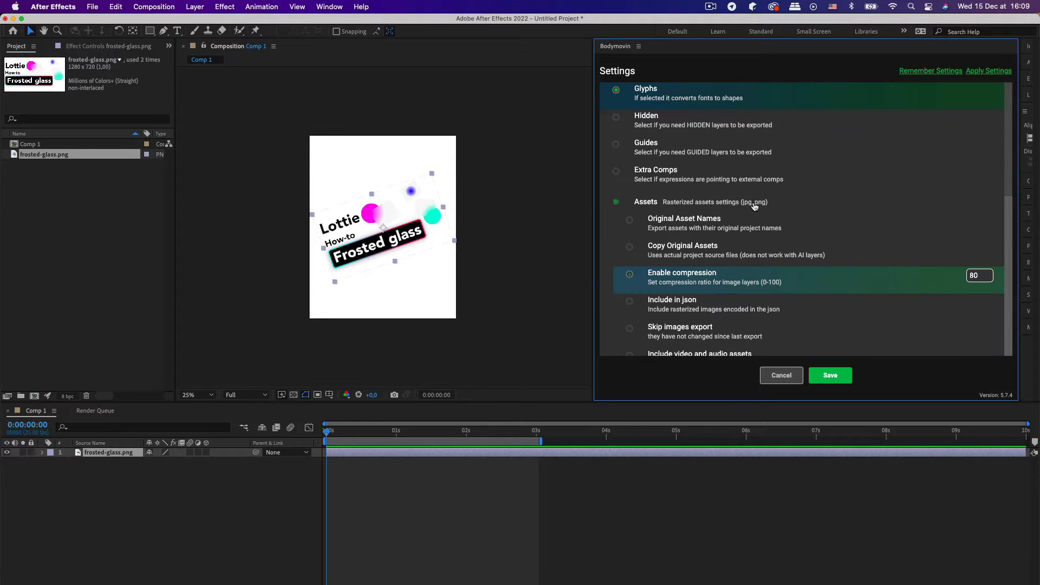
{"action": "scroll", "scroll_direction": "down", "scroll_amount": 3}
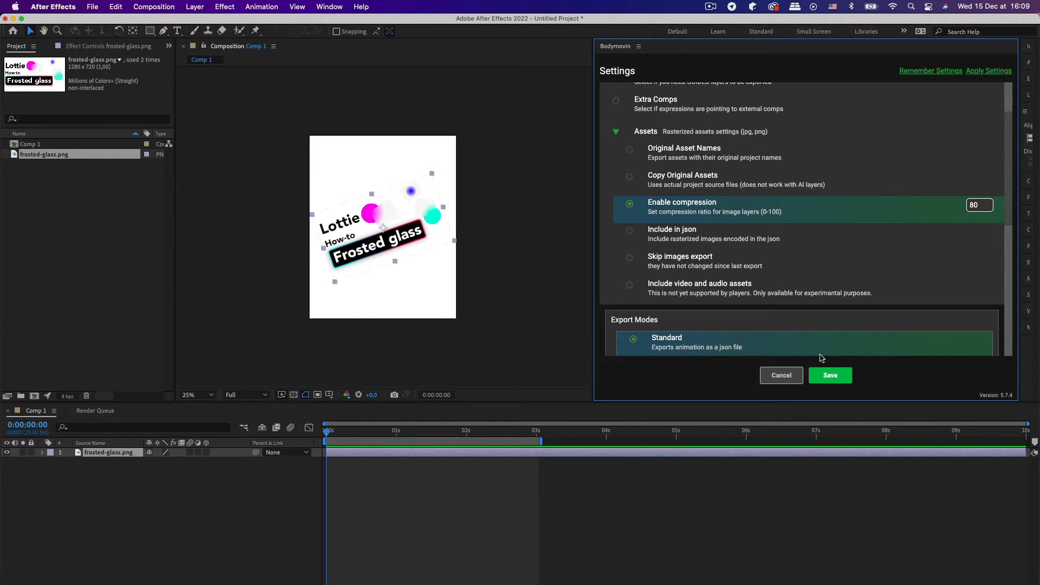
{"action": "left_click", "coordinate": [830, 375]}
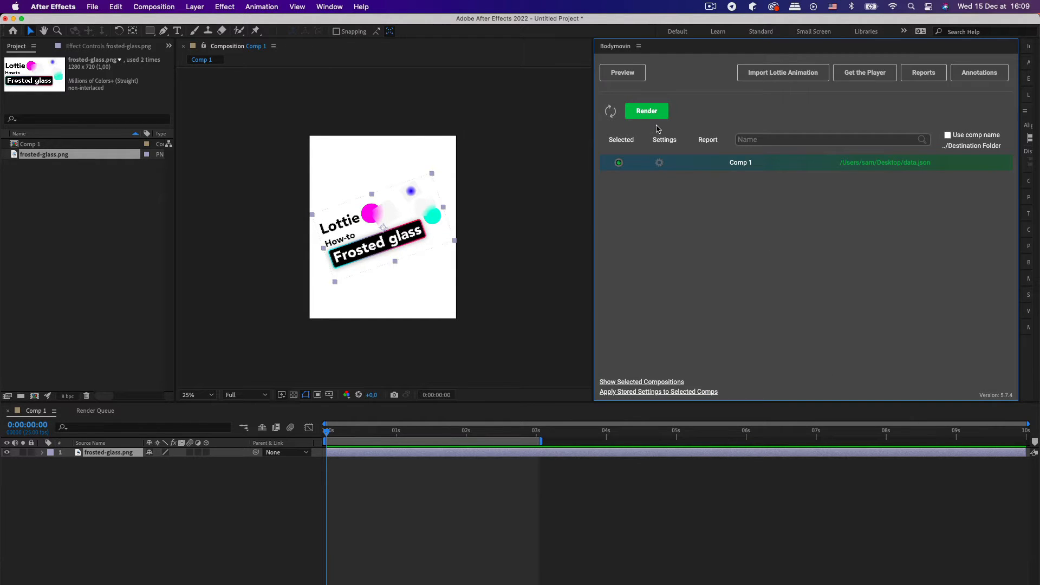
{"action": "left_click", "coordinate": [645, 110]}
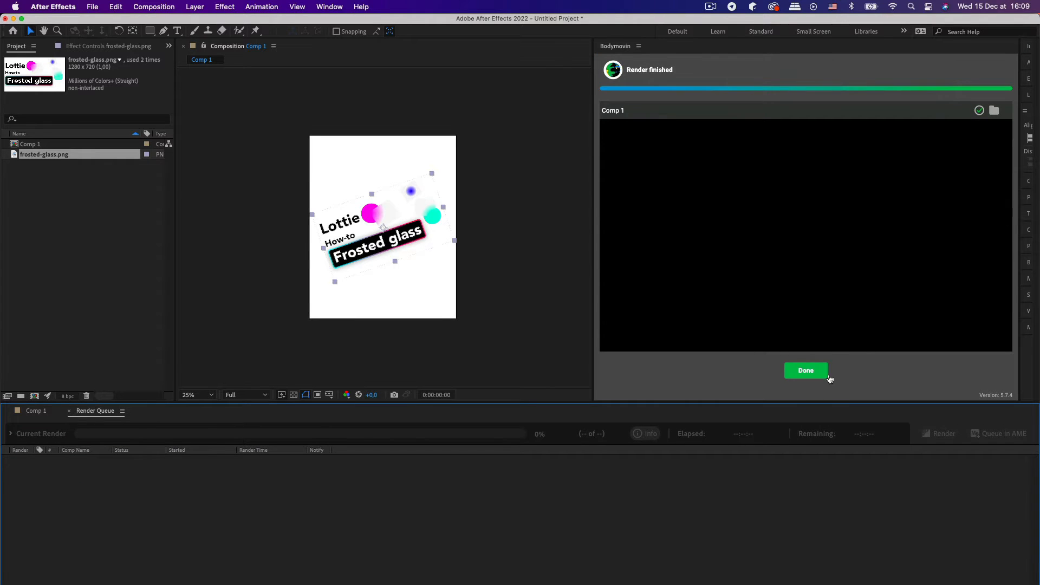
{"action": "left_click", "coordinate": [805, 370]}
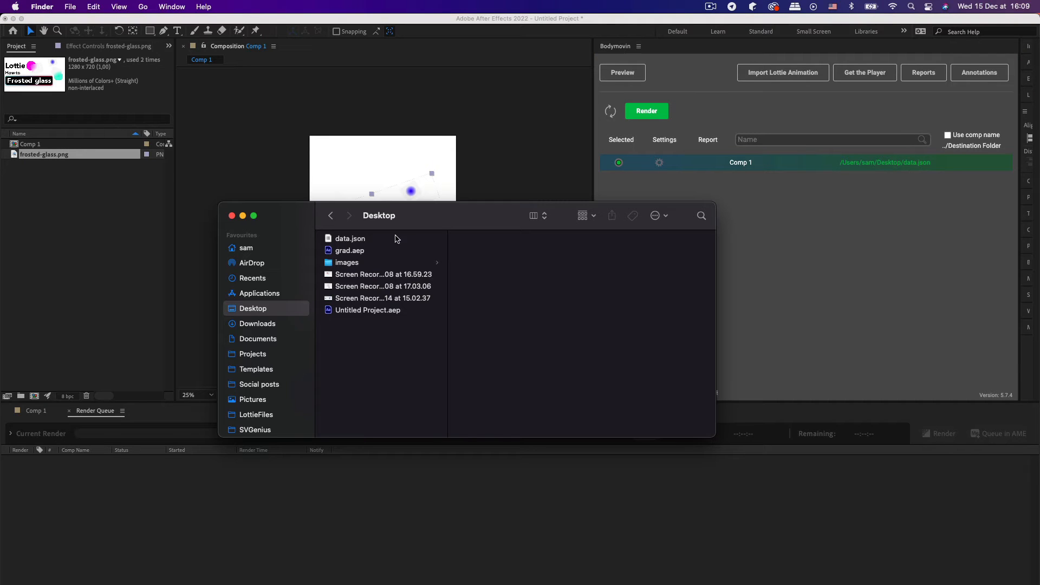
- Check that the Desktop images folder holds img_0.png, then return to the LottieFiles page
{"action": "left_click", "coordinate": [351, 239]}
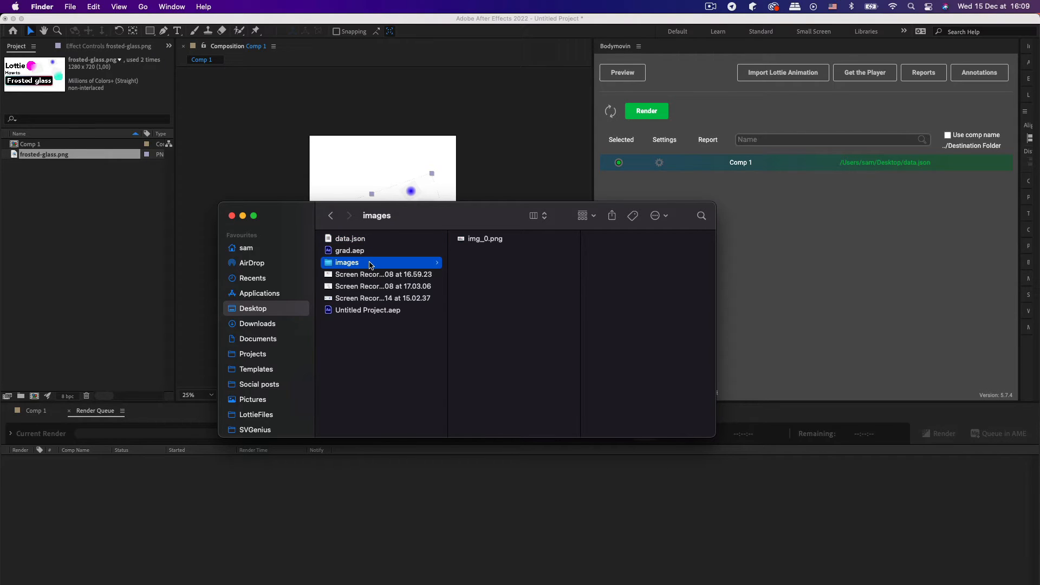
{"action": "left_click", "coordinate": [486, 238]}
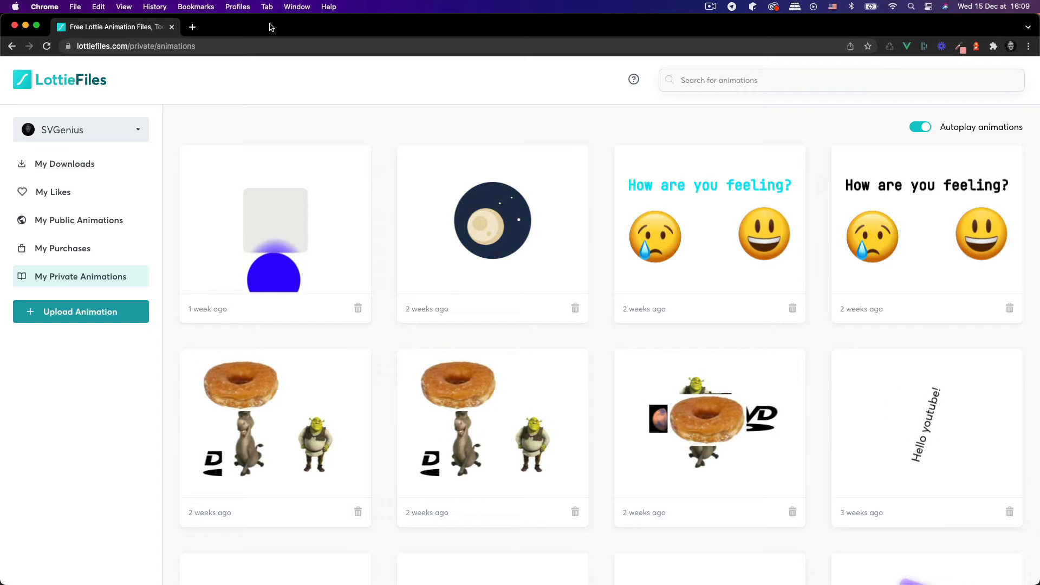
- Upload data.json through Upload Animation and view its share preview
{"action": "left_click", "coordinate": [80, 311]}
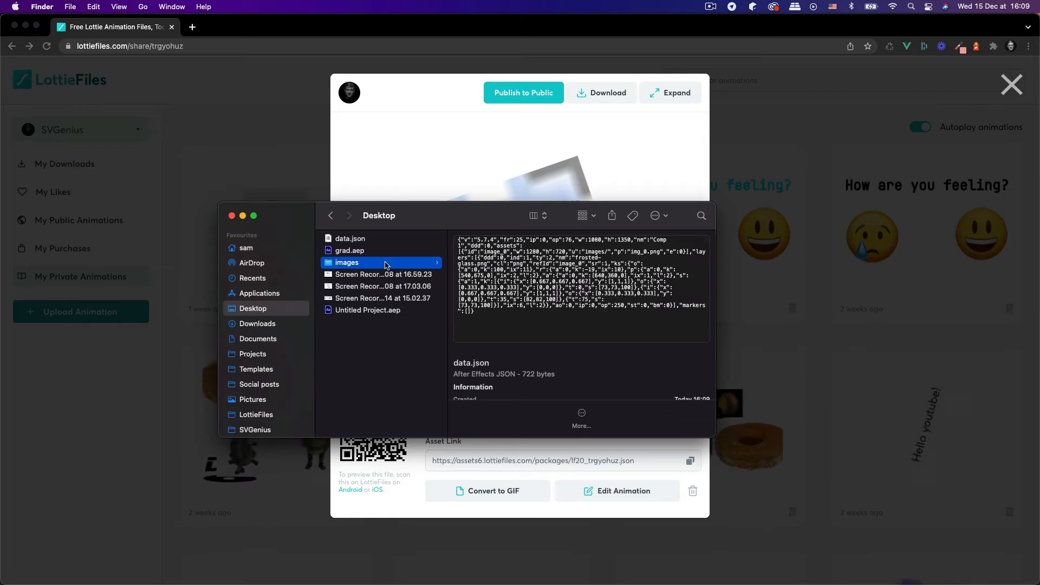
{"action": "double_click", "coordinate": [346, 263]}
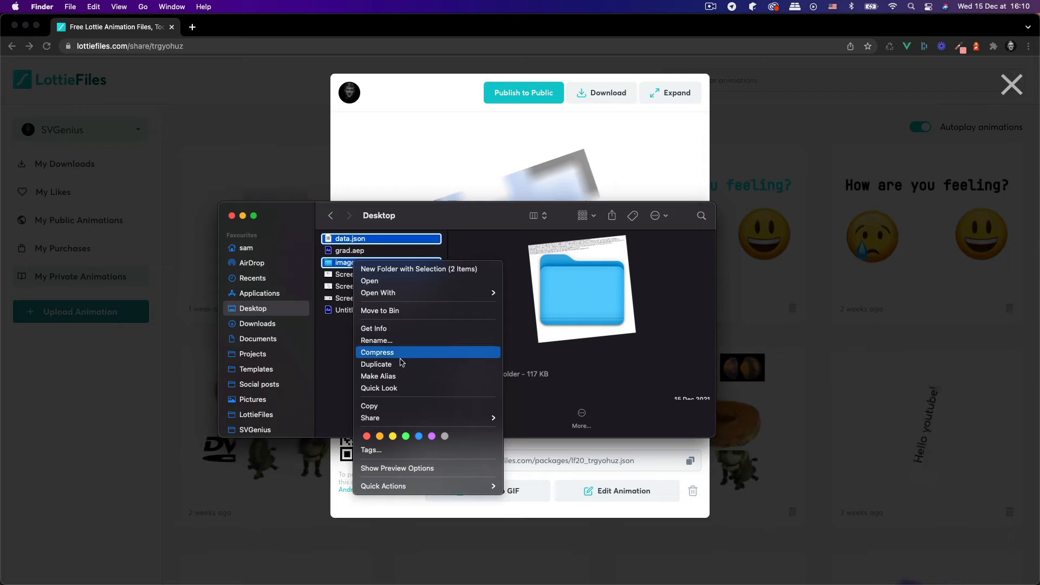
- Compress data.json and the images folder into Archive.zip
{"action": "left_click", "coordinate": [377, 352]}
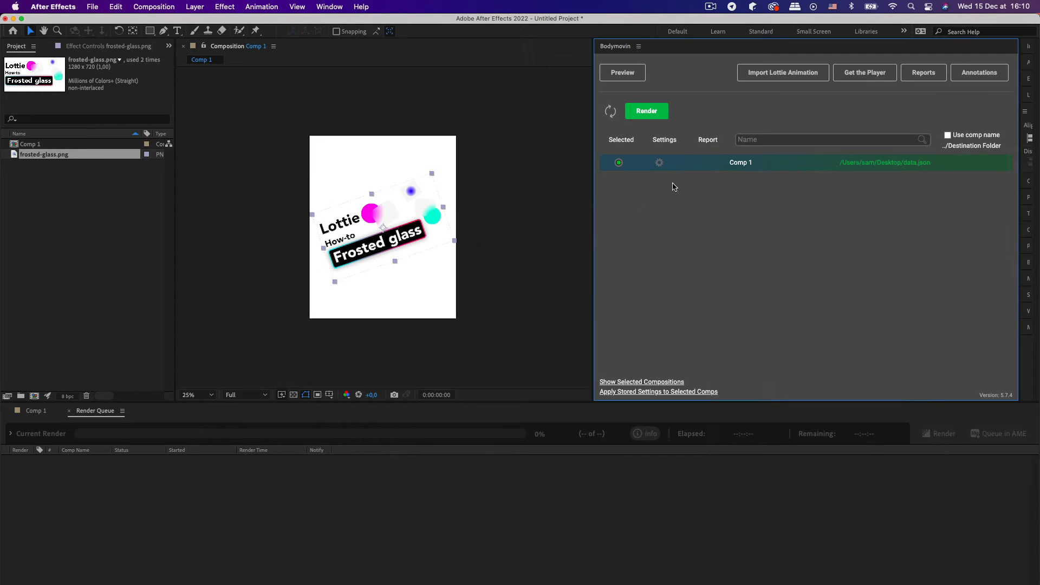
- Tick 'Include in json' under Bodymovin's Assets settings for Comp 1 and save
{"action": "left_click", "coordinate": [659, 162]}
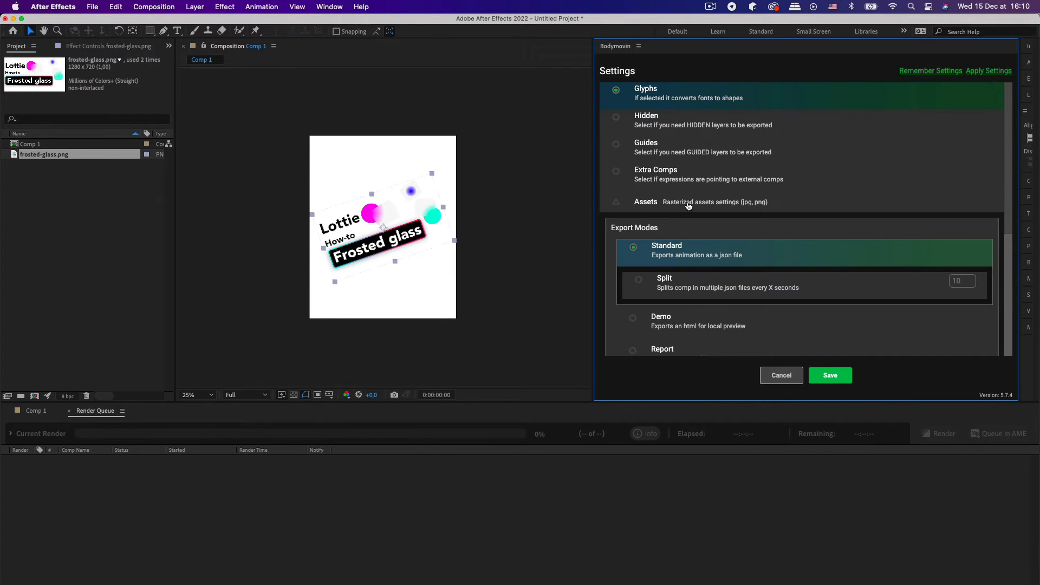
{"action": "left_click", "coordinate": [645, 201]}
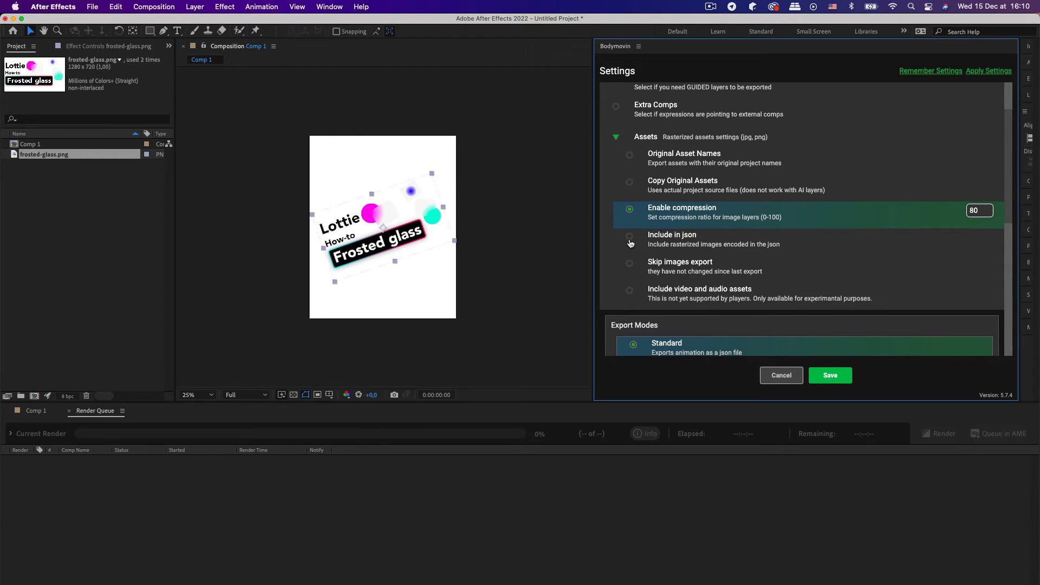
{"action": "left_click", "coordinate": [628, 237]}
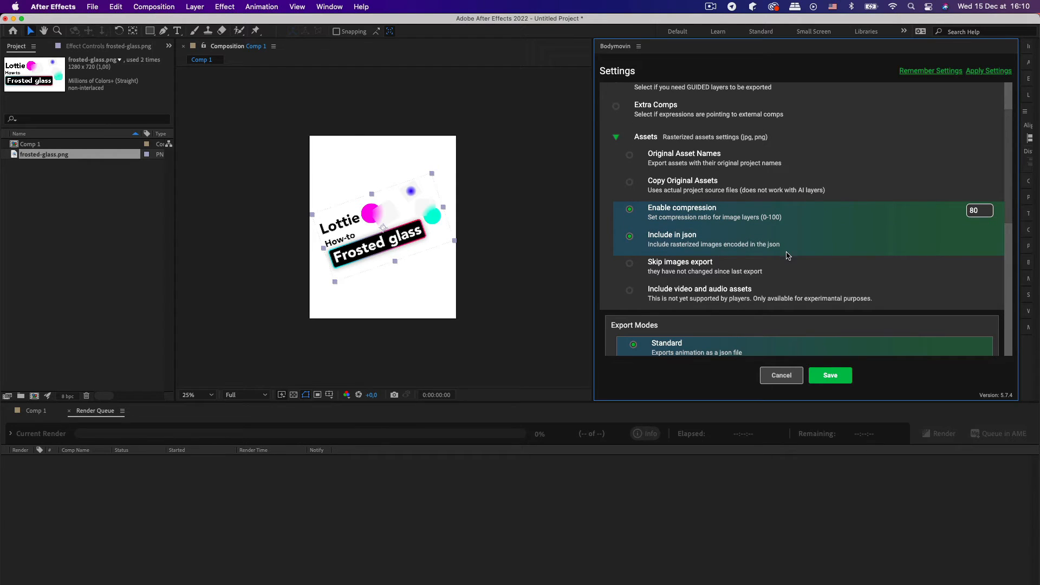
{"action": "left_click", "coordinate": [829, 375]}
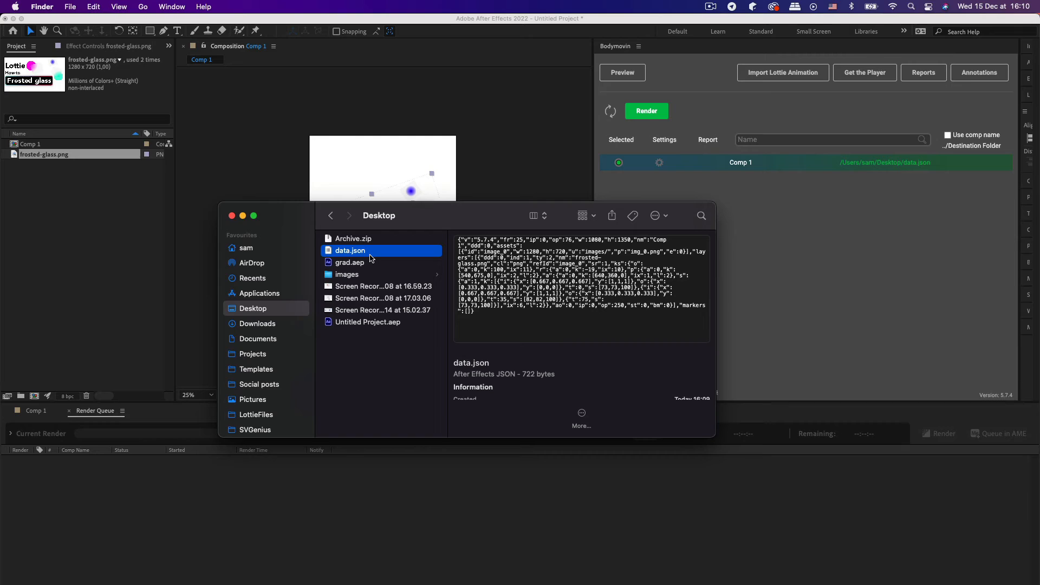
- Rename the first export to data-old.json, re-render Comp 1, and compare both file sizes
{"action": "left_click", "coordinate": [351, 250]}
{"action": "type", "text": "-old"}
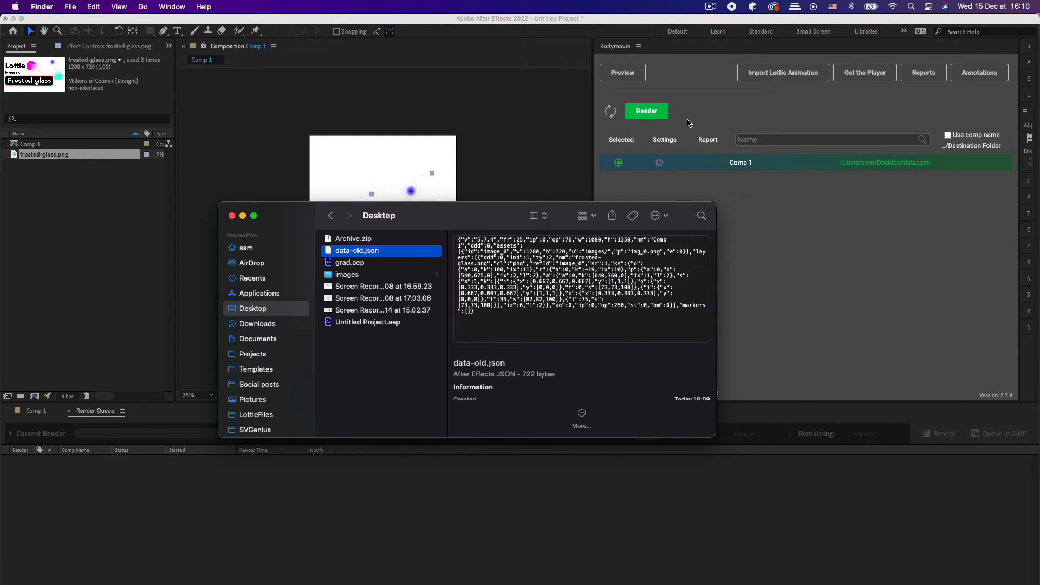
{"action": "left_click", "coordinate": [646, 111]}
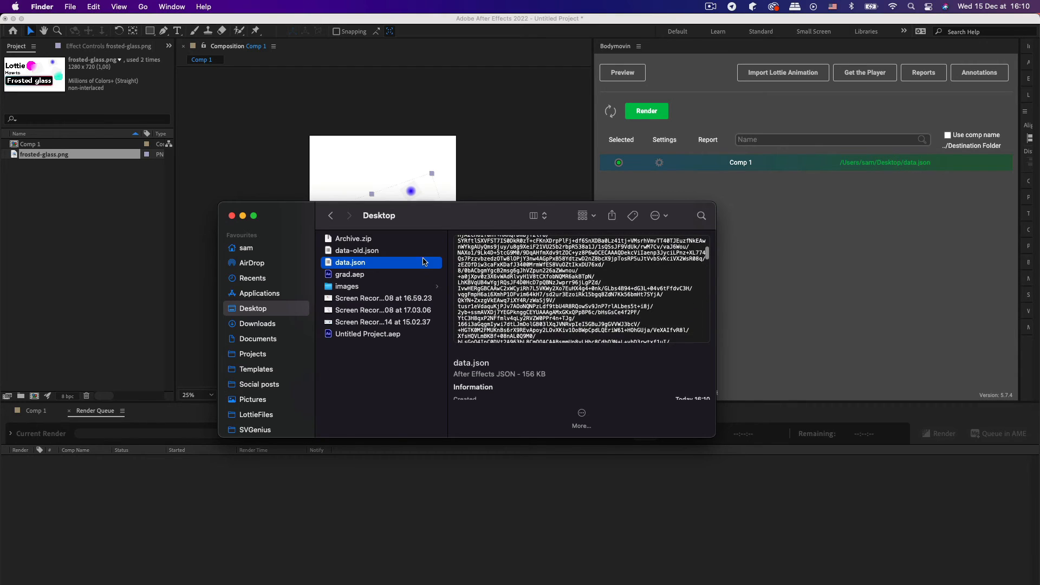
{"action": "left_click", "coordinate": [356, 250]}
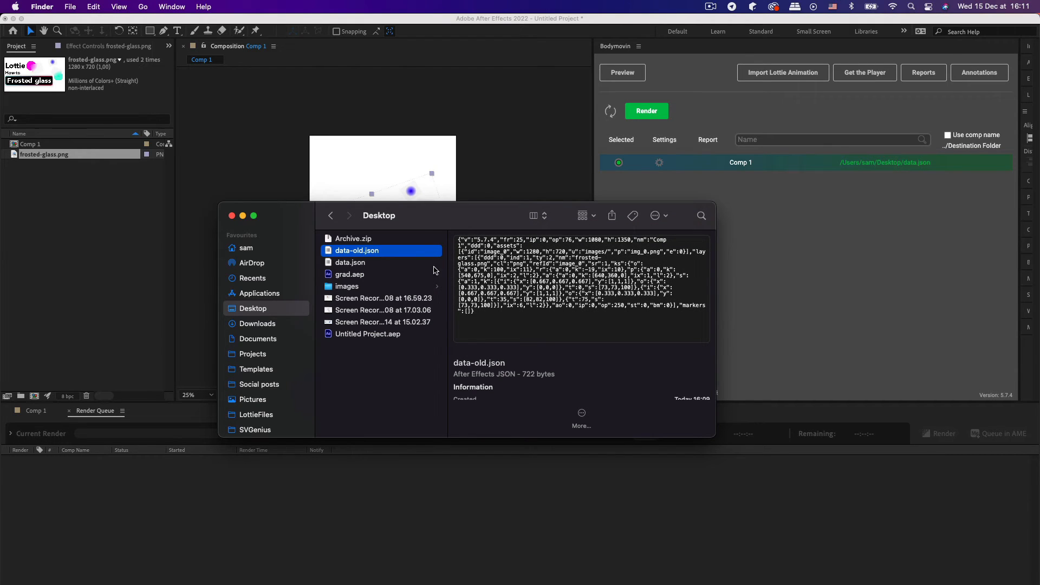
{"action": "left_click", "coordinate": [351, 262]}
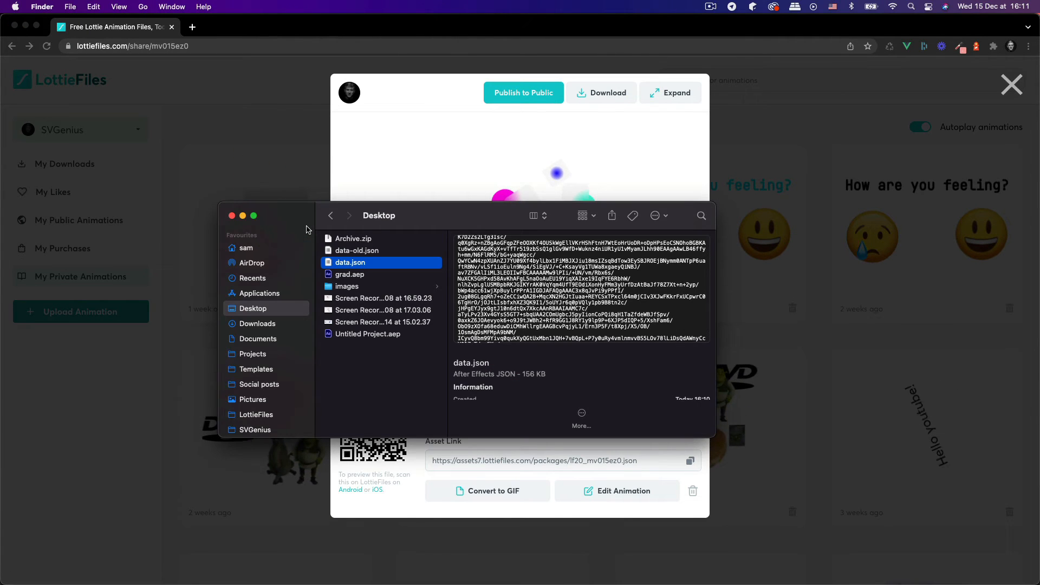
- Preview data-old.json and data.json to compare the images path with embedded base64 PNG data
{"action": "left_click", "coordinate": [357, 251]}
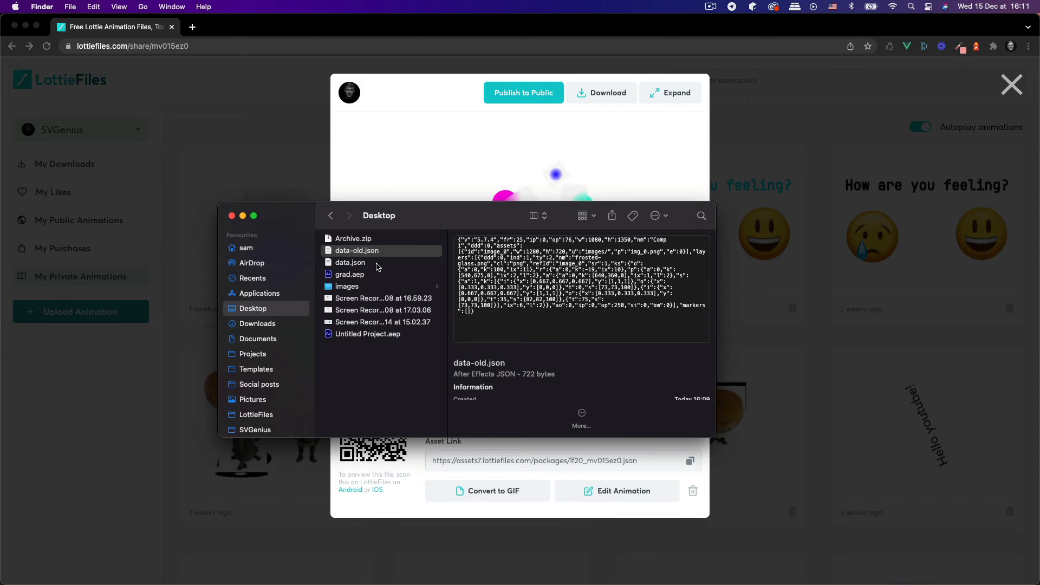
{"action": "left_click", "coordinate": [350, 262]}
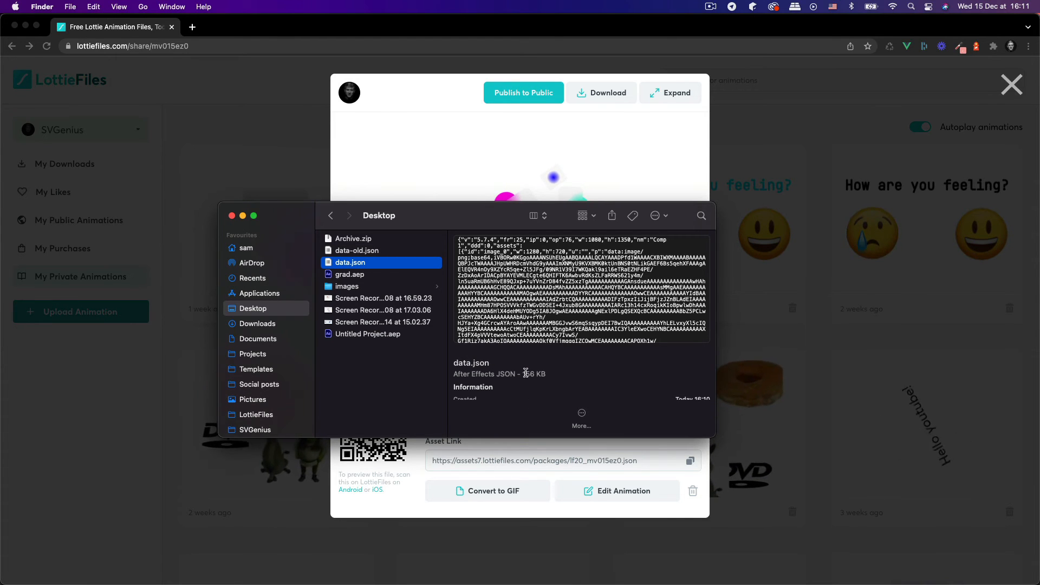
{"action": "mouse_move", "coordinate": [534, 368]}
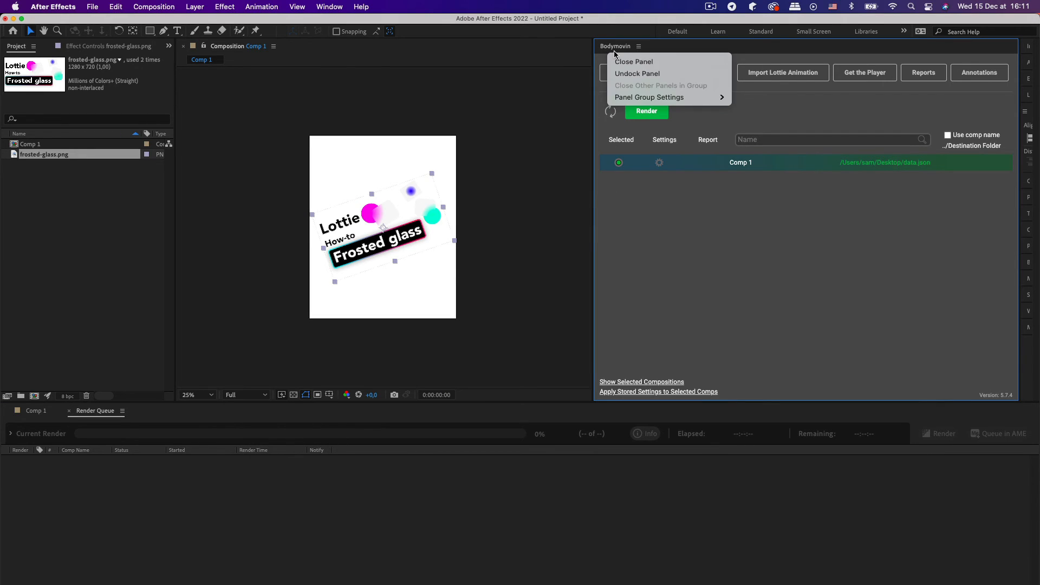
- Swap Bodymovin for the LottieFiles extension and check Comp 1 embeds assets in the JSON
{"action": "left_click", "coordinate": [329, 6]}
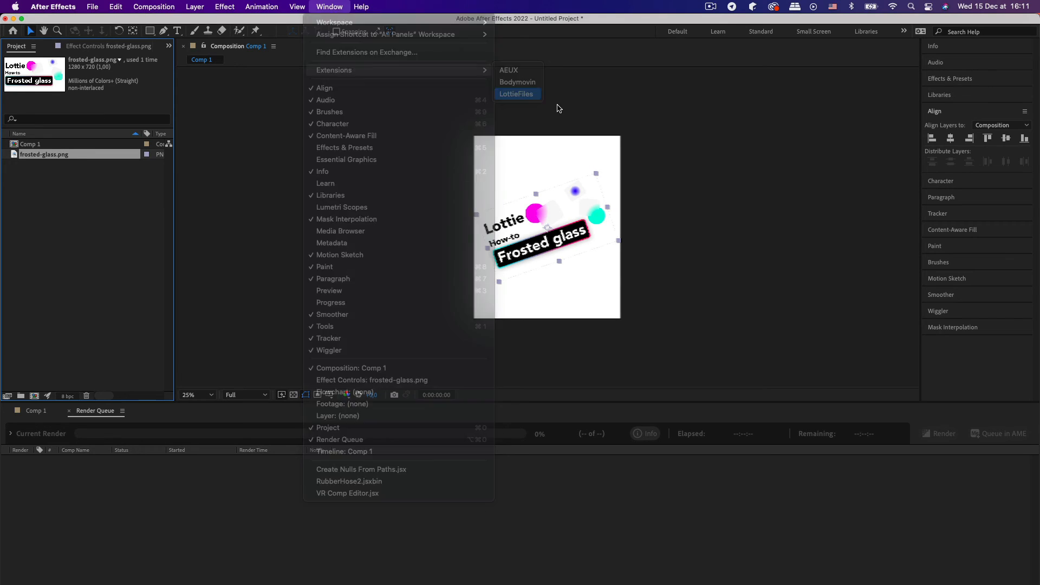
{"action": "left_click", "coordinate": [516, 94]}
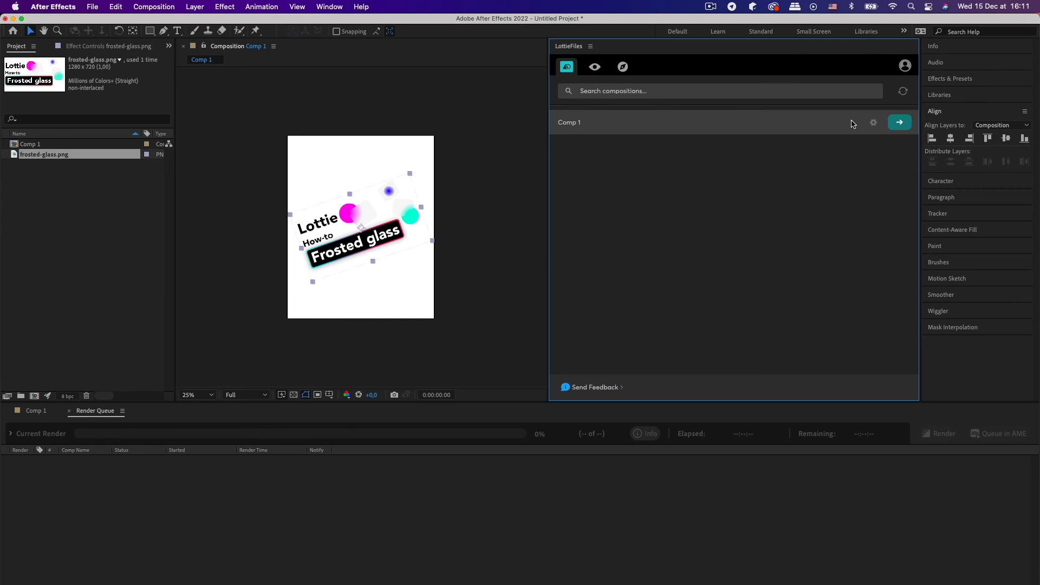
{"action": "left_click", "coordinate": [899, 122]}
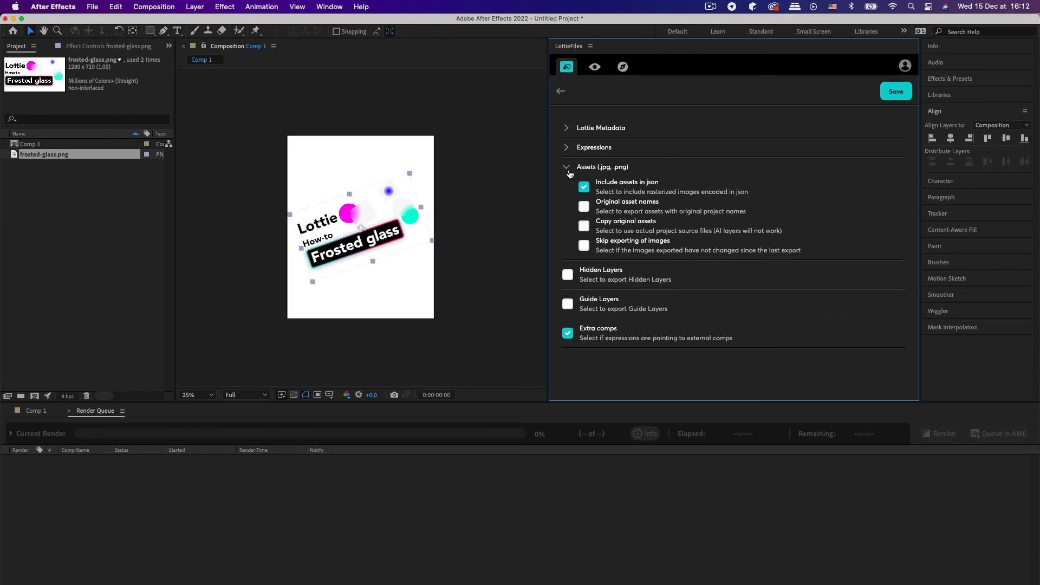
{"action": "left_click", "coordinate": [567, 166]}
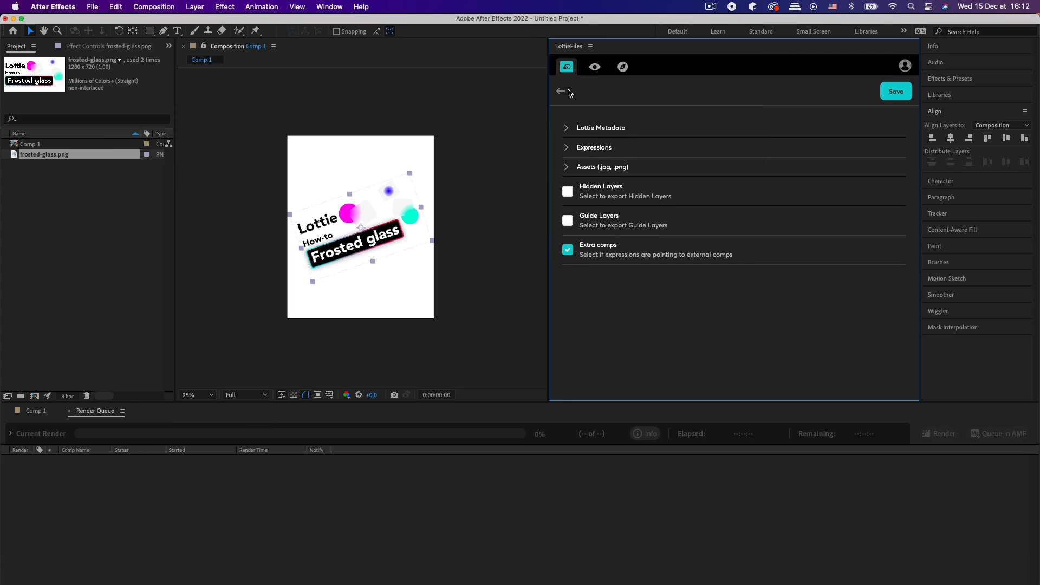
{"action": "mouse_move", "coordinate": [592, 198]}
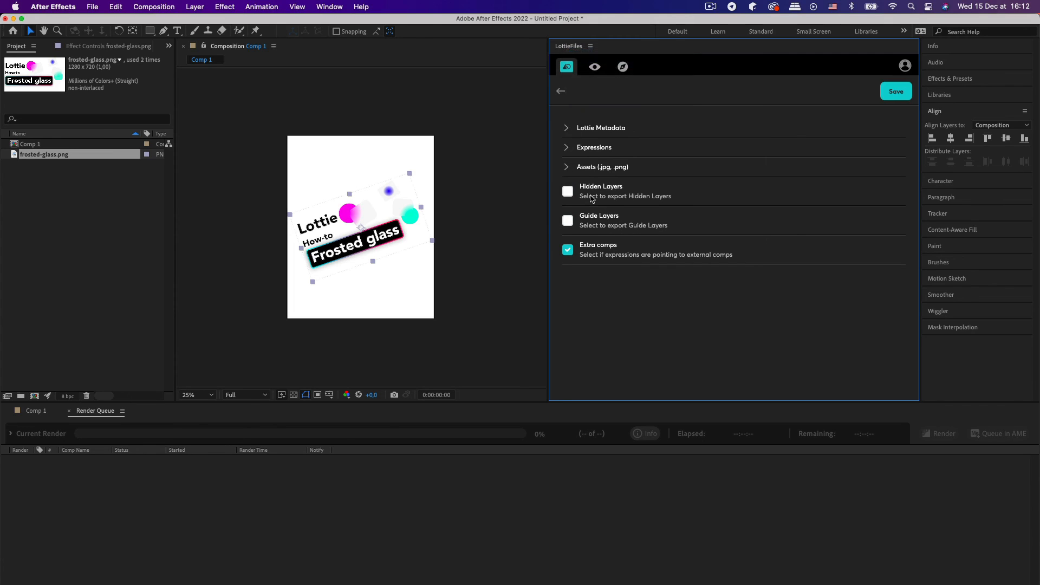